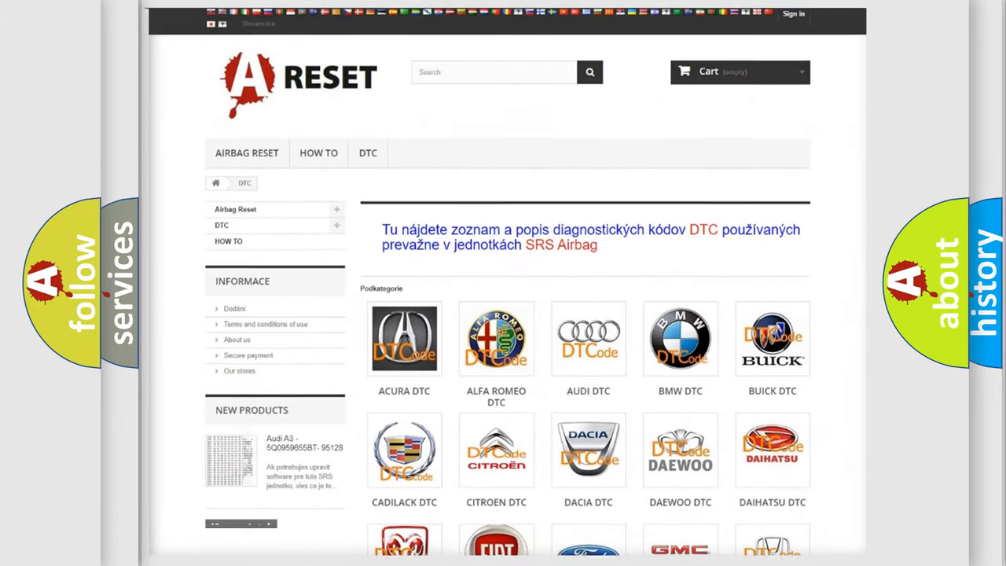
Step: Open Chrysler's DTC page and browse its subcategory codes such as B0002, B0012 and B0013
scroll("down", 3)
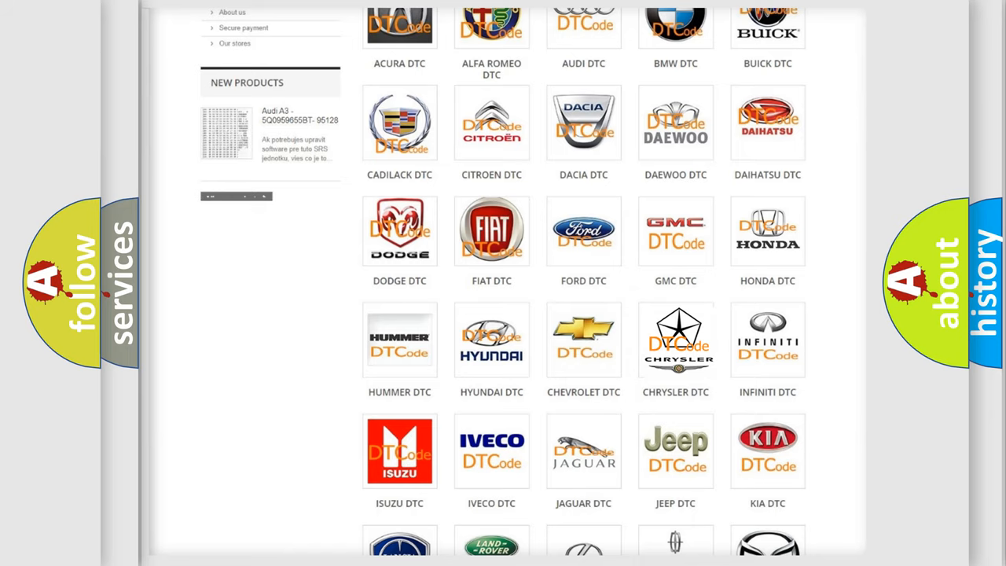
left_click(676, 340)
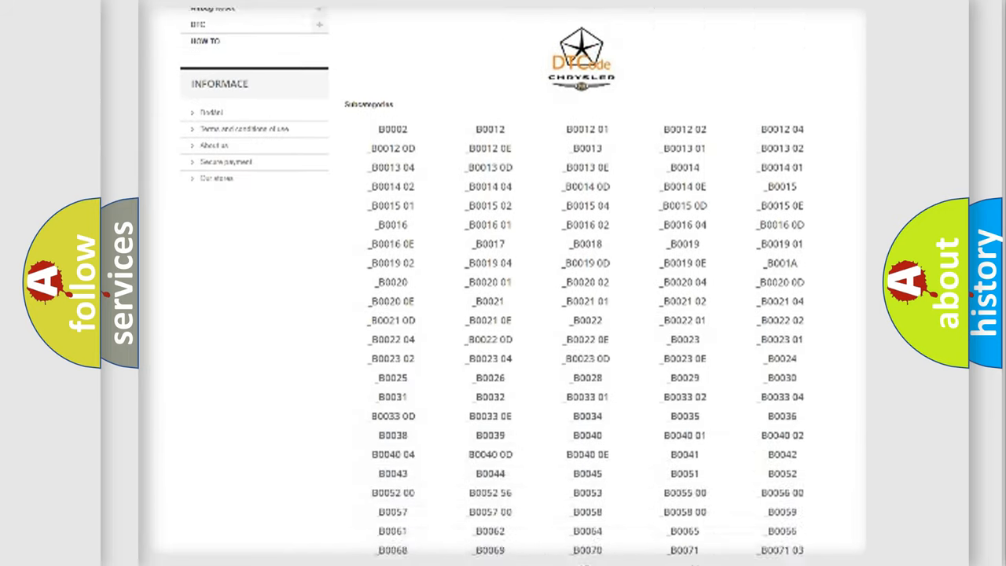
scroll("down", 3)
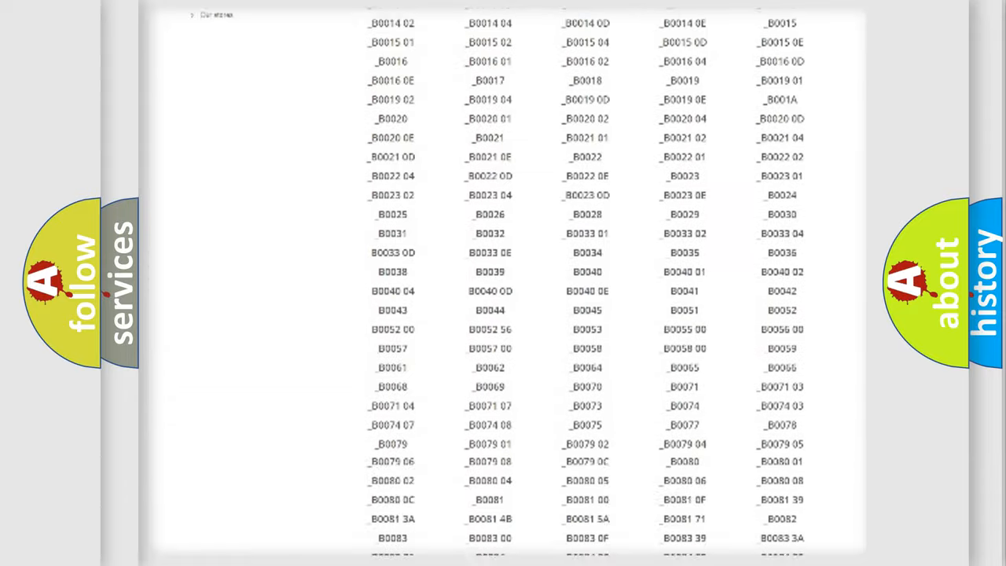